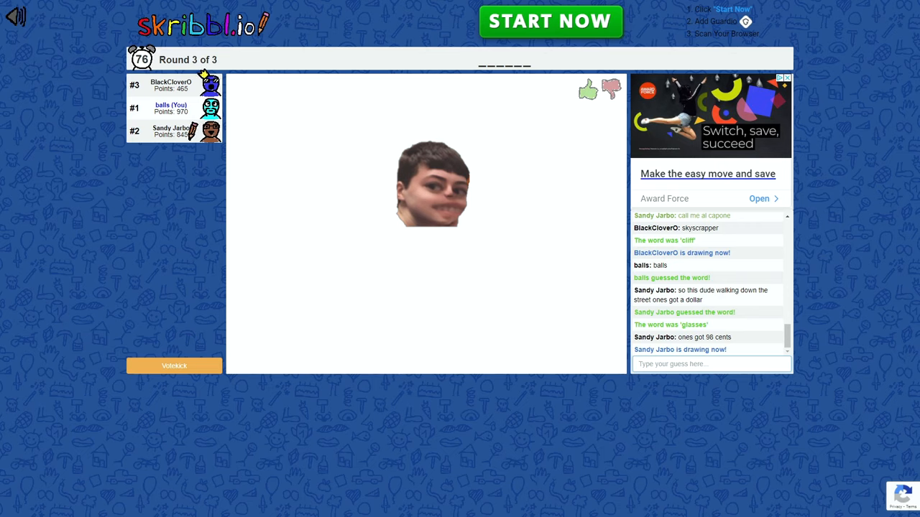
{"action": "left_click_drag", "start_coordinate": [431, 223], "coordinate": [439, 295]}
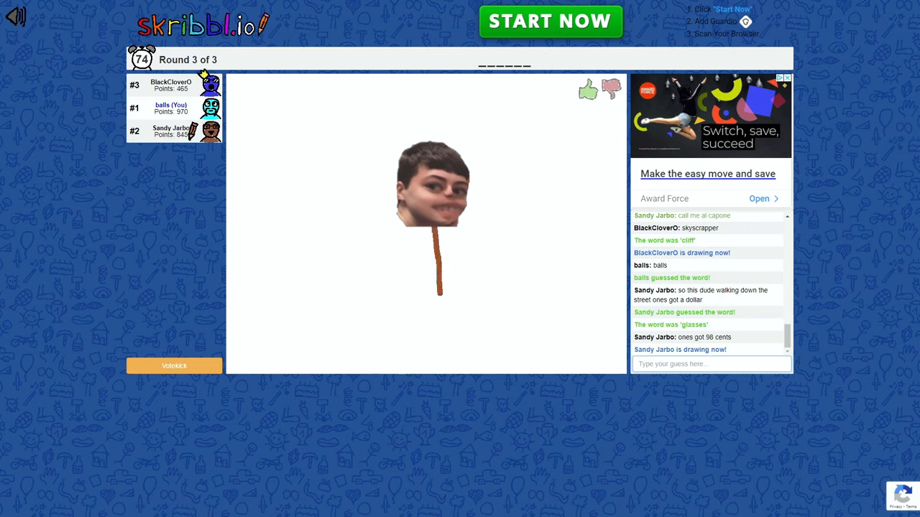
{"action": "left_click_drag", "start_coordinate": [438, 295], "coordinate": [406, 327]}
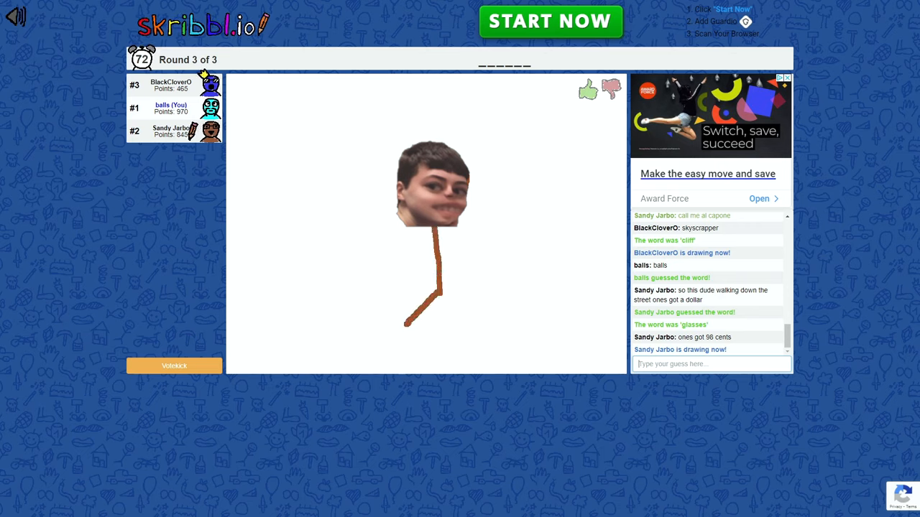
{"action": "left_click_drag", "start_coordinate": [442, 288], "coordinate": [474, 330]}
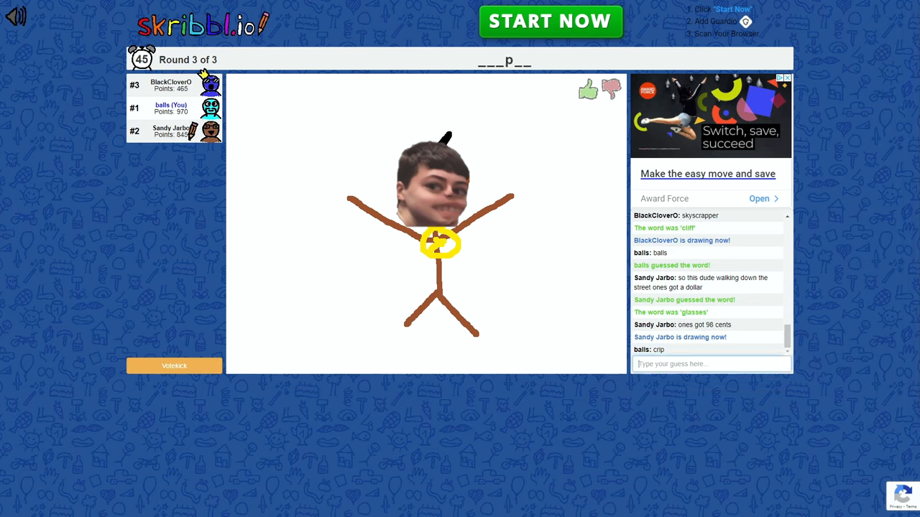
{"action": "left_click", "coordinate": [711, 363]}
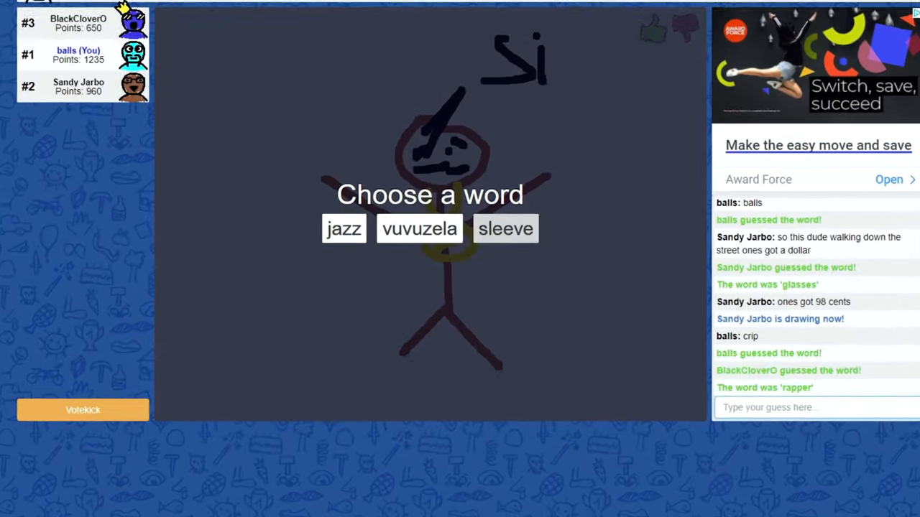
Choose 'sleeve' as the word to draw
{"action": "left_click", "coordinate": [505, 229]}
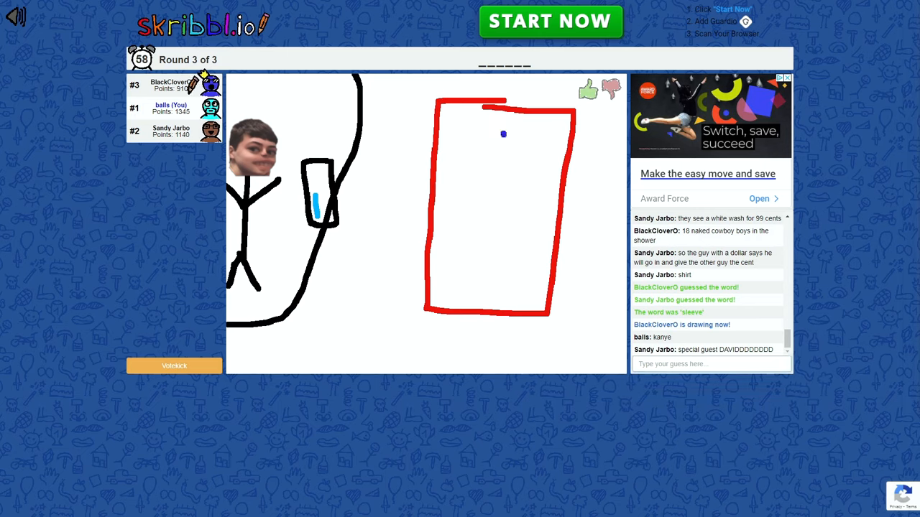
Send guesses 'duper sand lesbian' and 'henl' for the boxed blonde figure
{"action": "left_click_drag", "start_coordinate": [503, 133], "coordinate": [485, 262]}
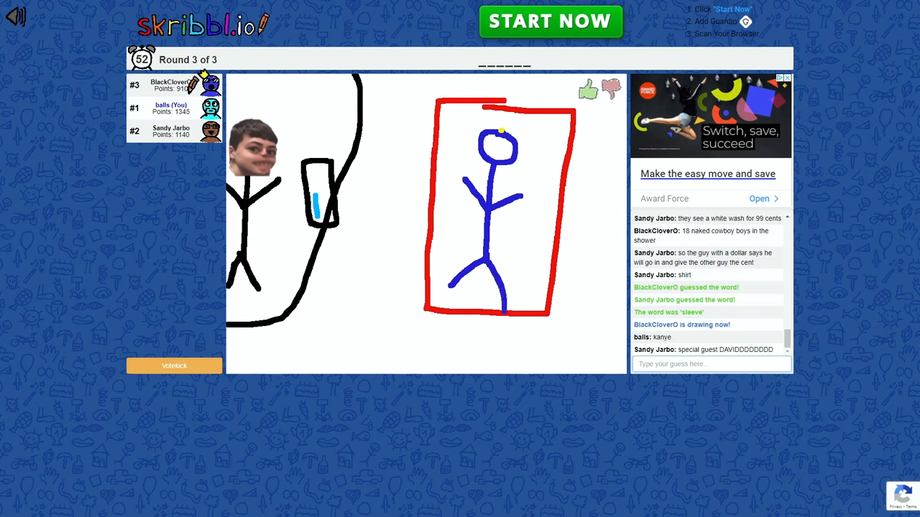
{"action": "left_click_drag", "start_coordinate": [460, 133], "coordinate": [543, 162]}
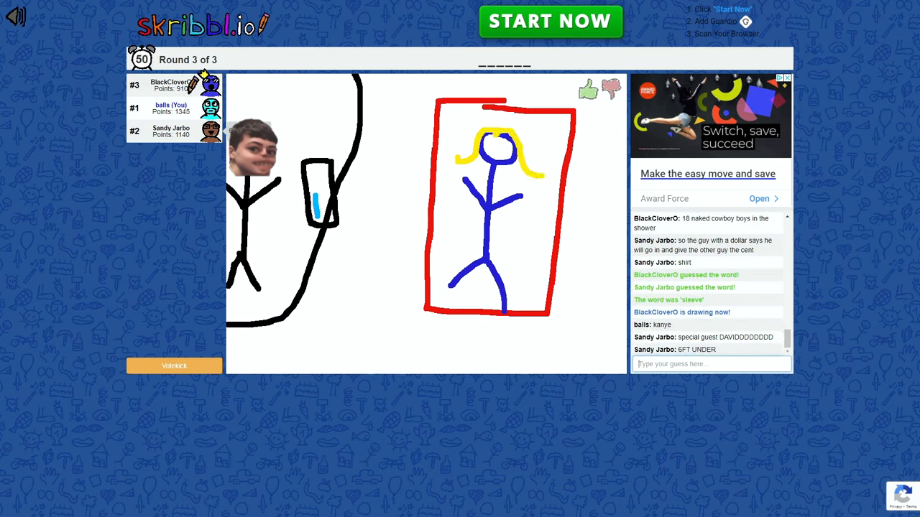
{"action": "type", "text": "duper sand"}
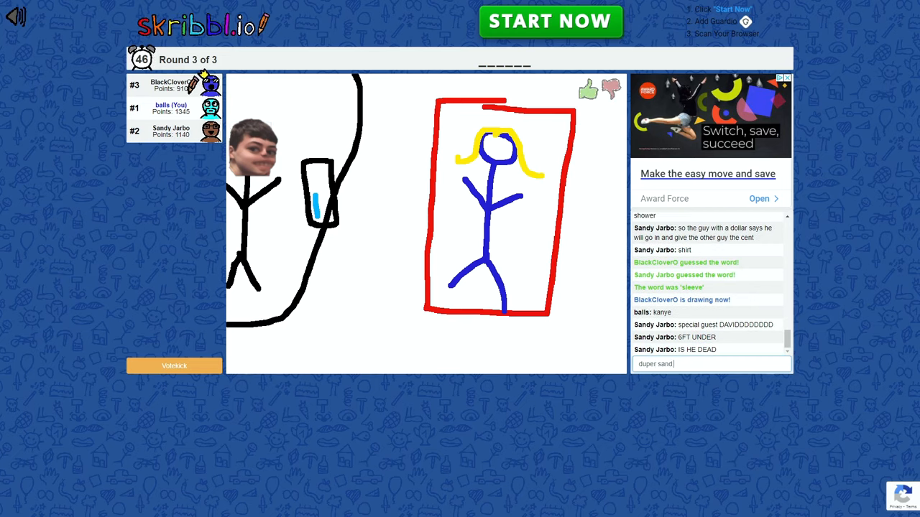
{"action": "type", "text": "lesbia"}
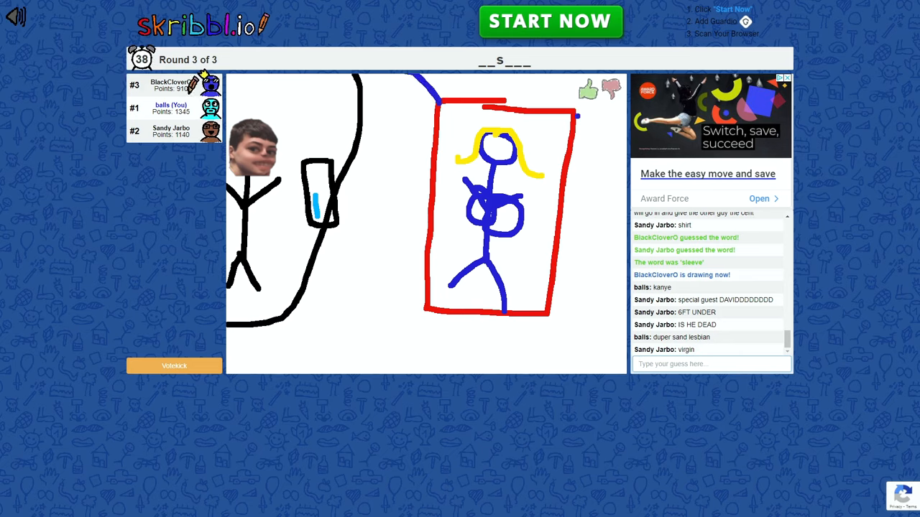
{"action": "type", "text": "henl"}
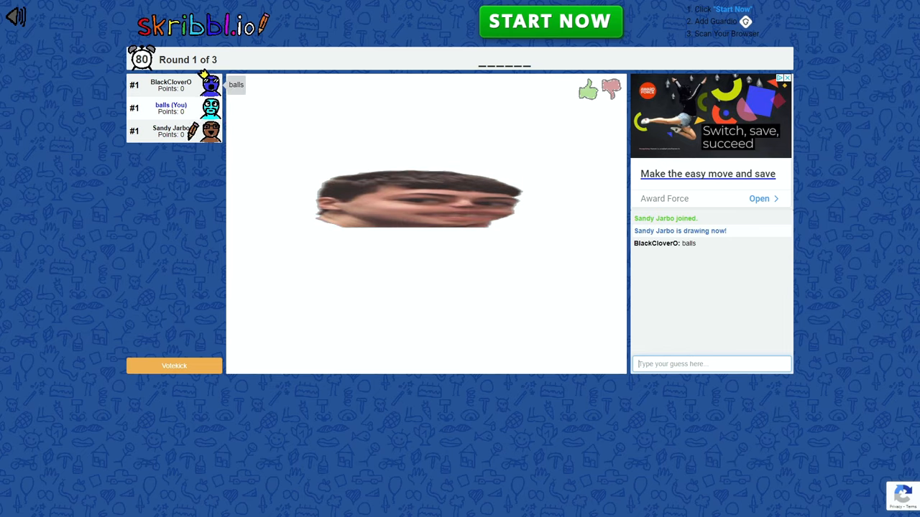
Guess 'executed', 'wallbang' and 'wallnut' in chat for the person-and-wall drawing
{"action": "left_click_drag", "start_coordinate": [407, 230], "coordinate": [408, 298]}
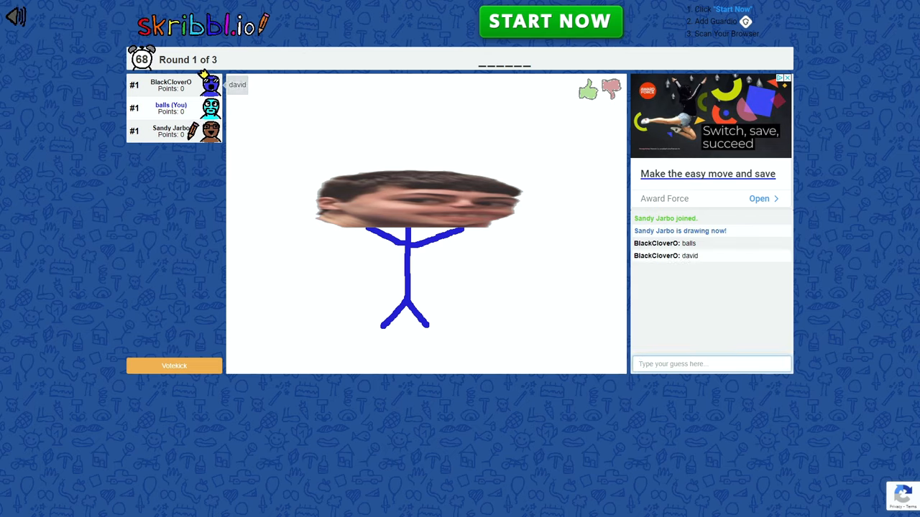
{"action": "type", "text": "sm"}
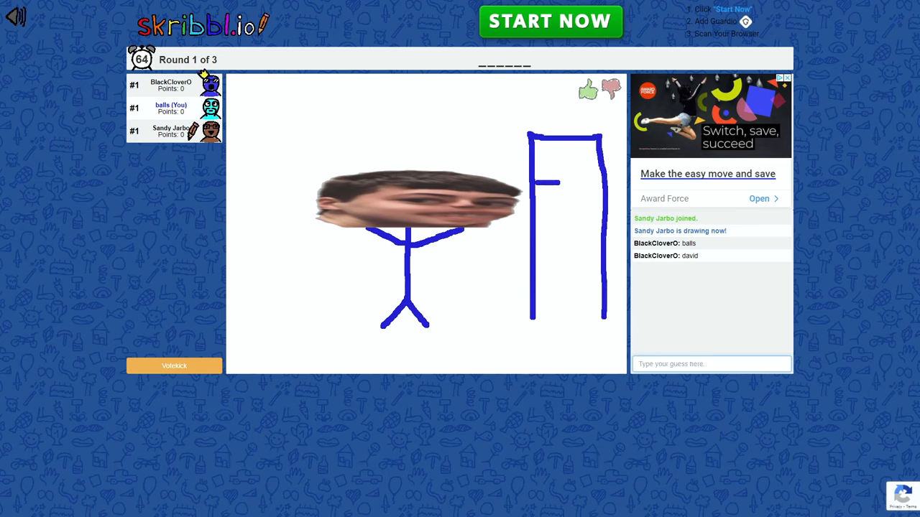
{"action": "type", "text": "ex"}
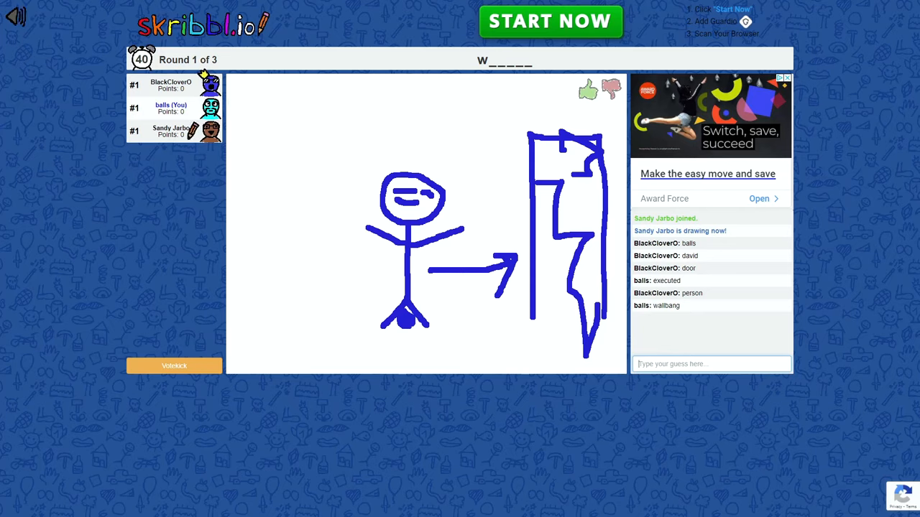
{"action": "type", "text": "wa"}
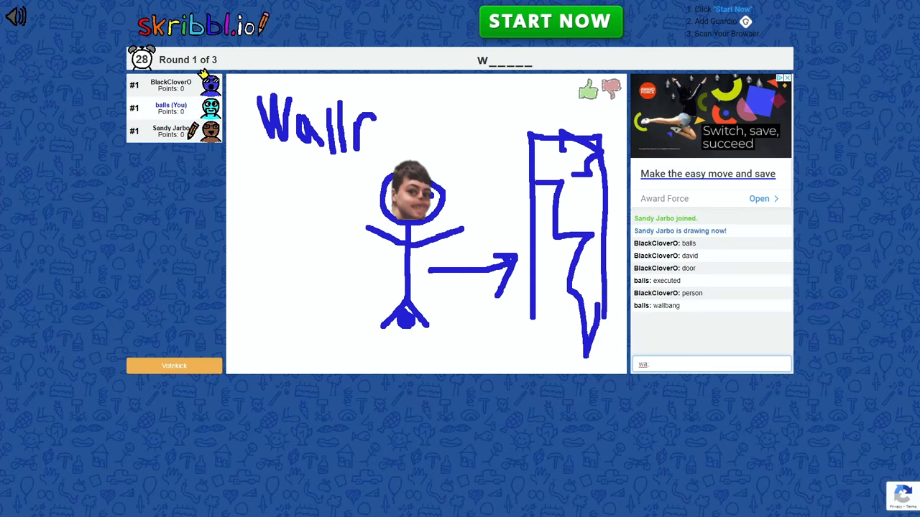
{"action": "type", "text": "wallnut"}
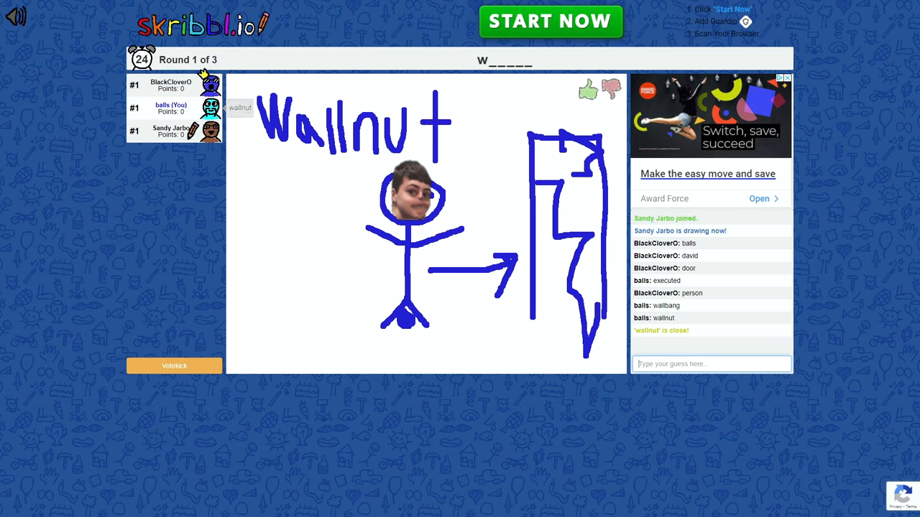
{"action": "type", "text": "wa"}
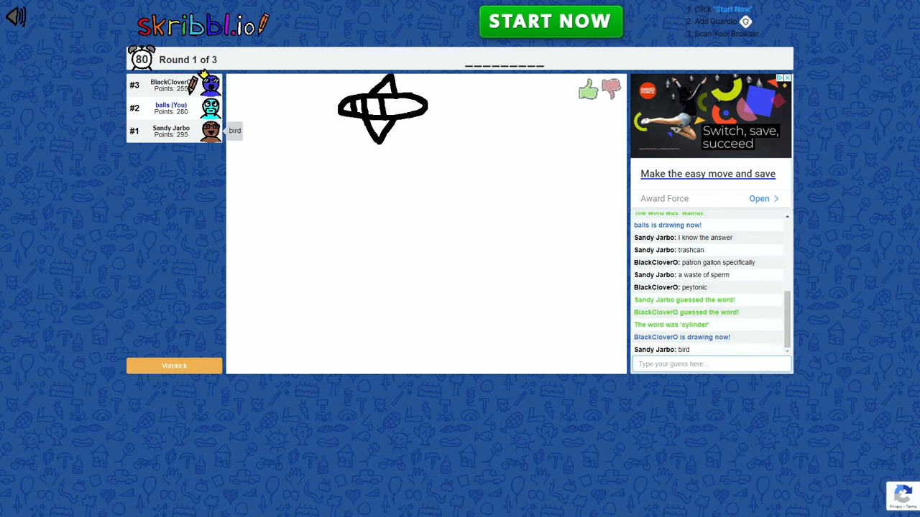
Send '911' and 'sky' as guesses for the red swirl and airplane drawing
{"action": "type", "text": "911"}
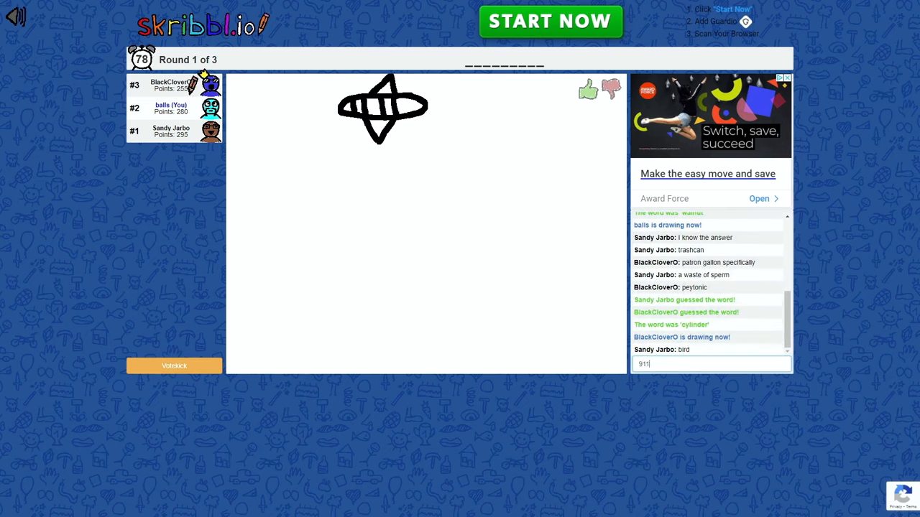
{"action": "key", "text": "Enter"}
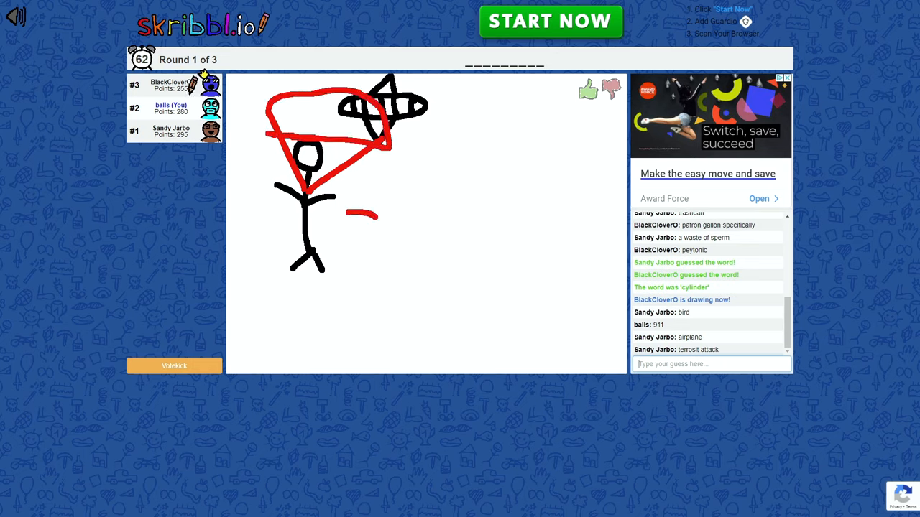
{"action": "left_click_drag", "start_coordinate": [353, 212], "coordinate": [410, 352]}
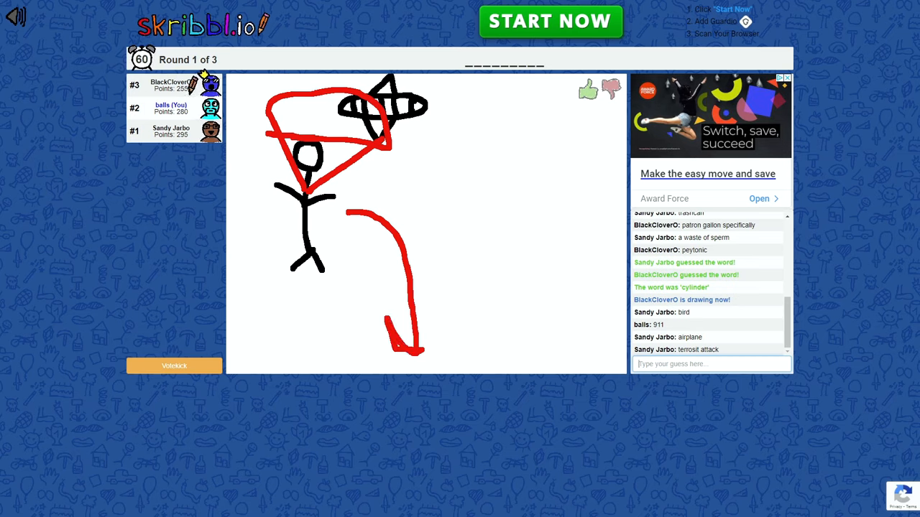
{"action": "type", "text": "sky"}
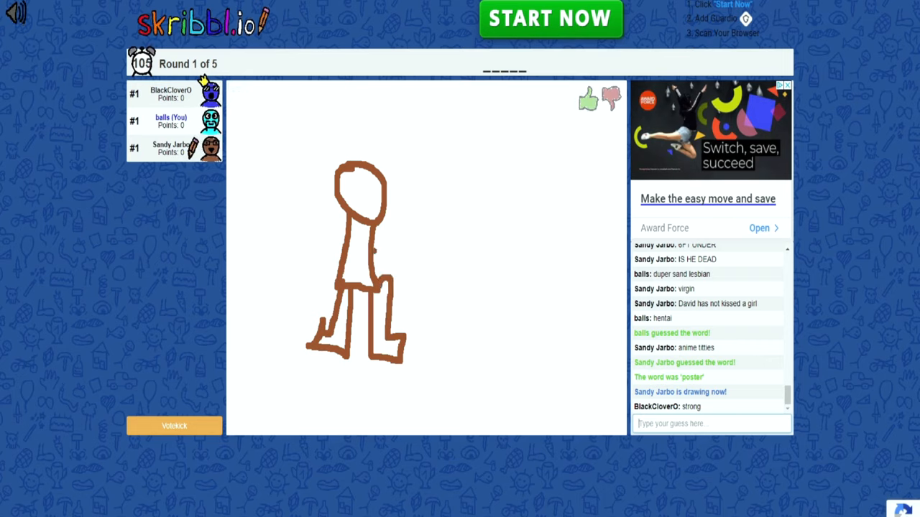
Guess 'gains' and 'roids', then correctly 'macho', for the muscular figure
{"action": "left_click_drag", "start_coordinate": [381, 248], "coordinate": [467, 237]}
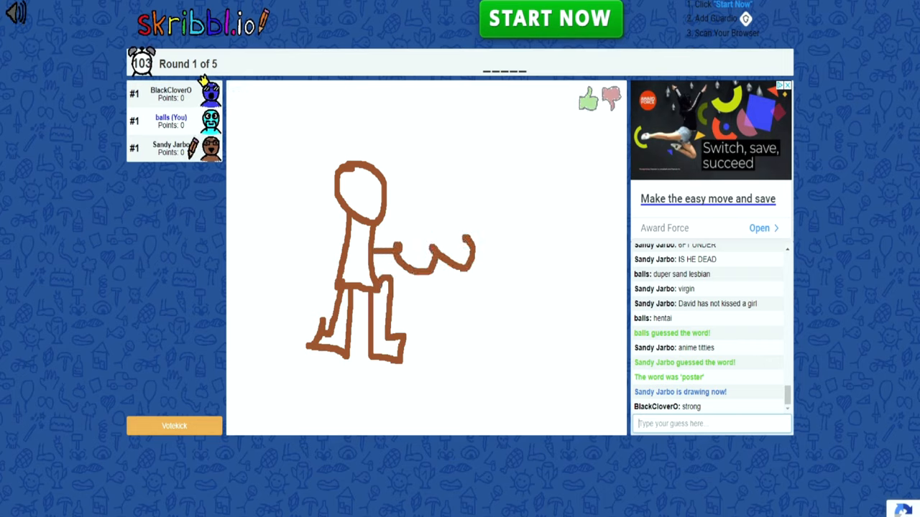
{"action": "left_click_drag", "start_coordinate": [474, 237], "coordinate": [514, 208]}
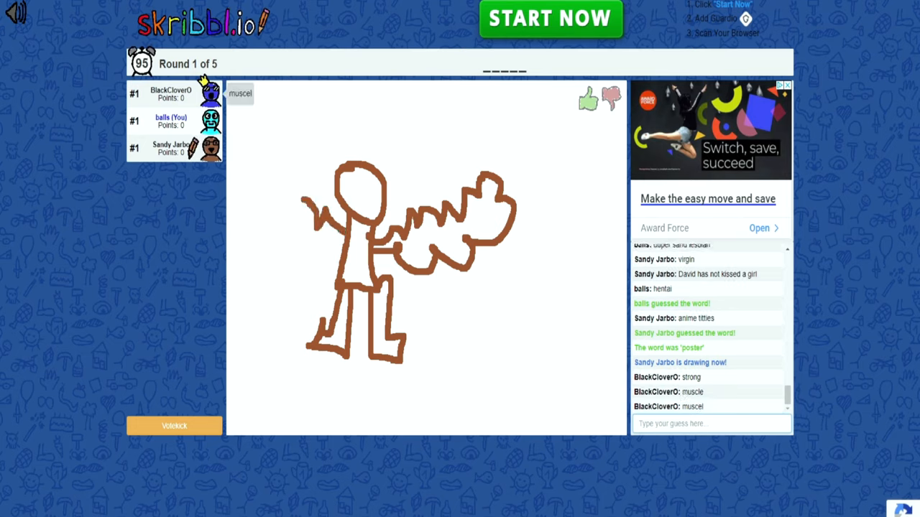
{"action": "type", "text": "gal"}
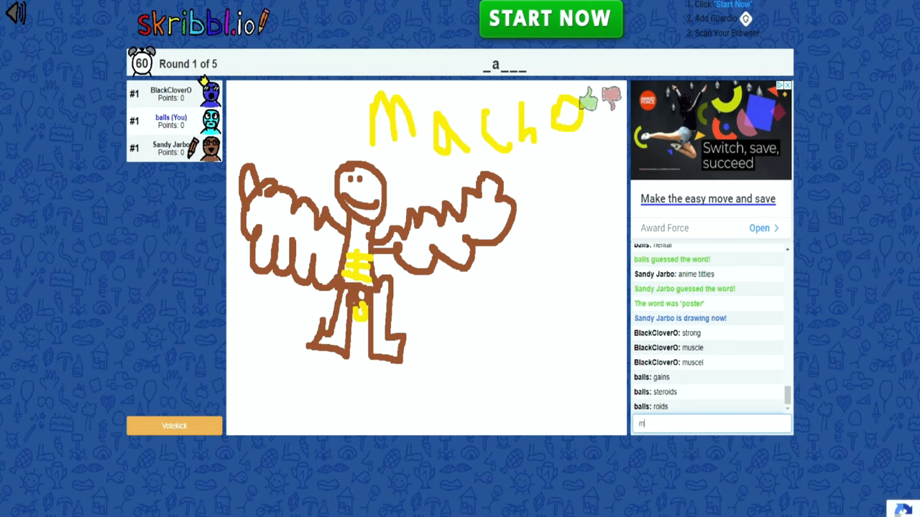
{"action": "type", "text": "acho"}
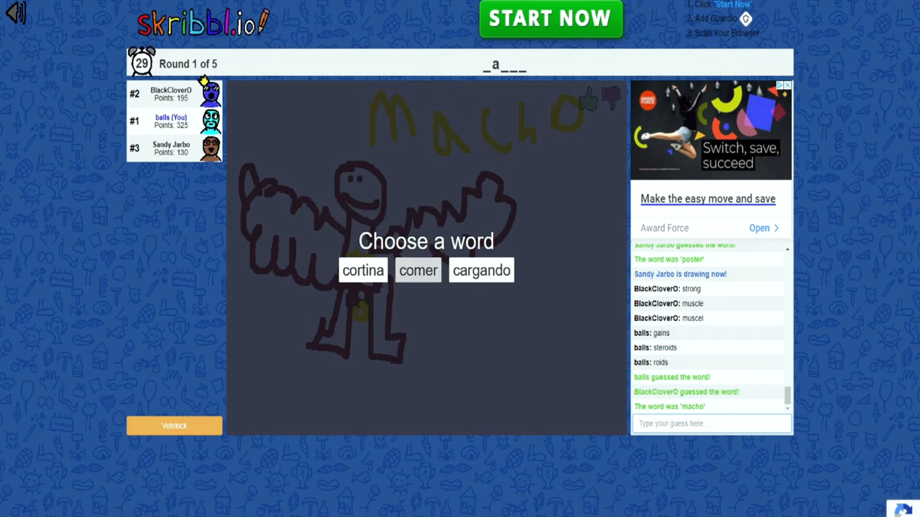
Choose 'comer' and draw Coomer lettering with a stick figure
{"action": "left_click", "coordinate": [417, 270]}
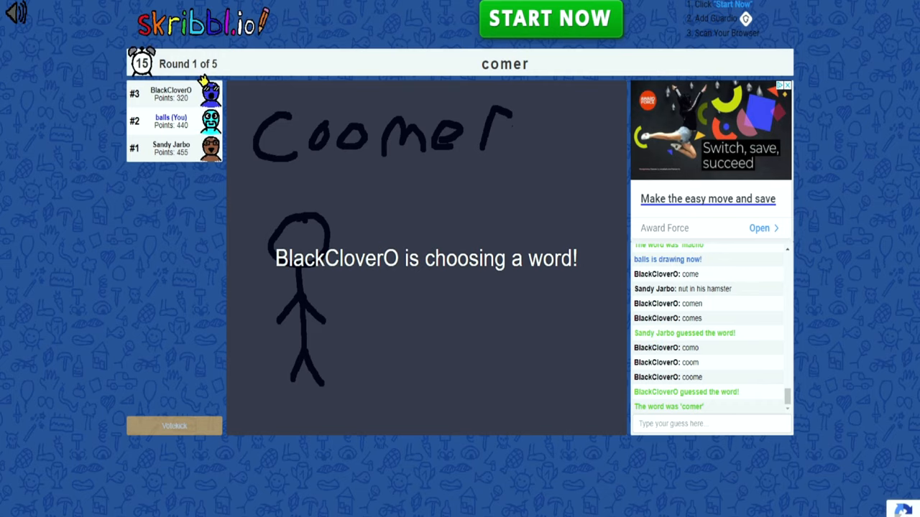
{"action": "left_click", "coordinate": [708, 423]}
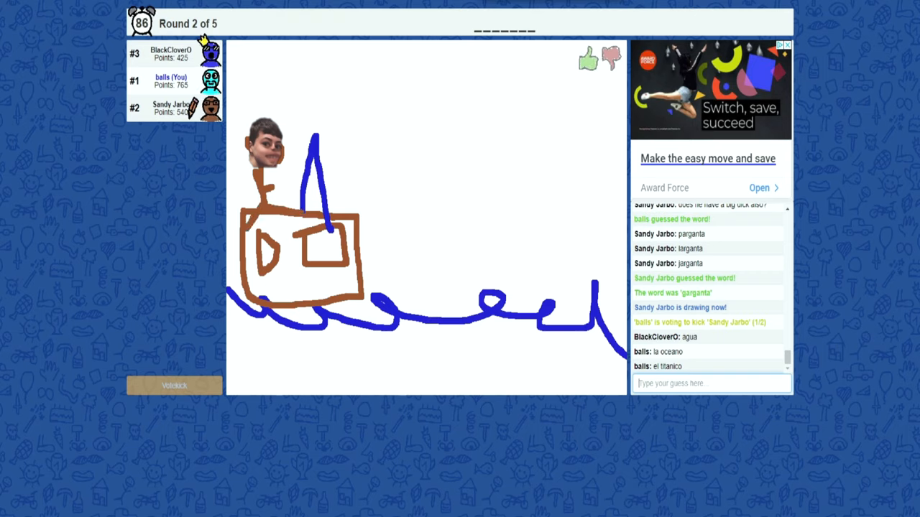
Guess 'barco' for the boat drawing with the big blue wave
{"action": "left_click_drag", "start_coordinate": [467, 320], "coordinate": [521, 97]}
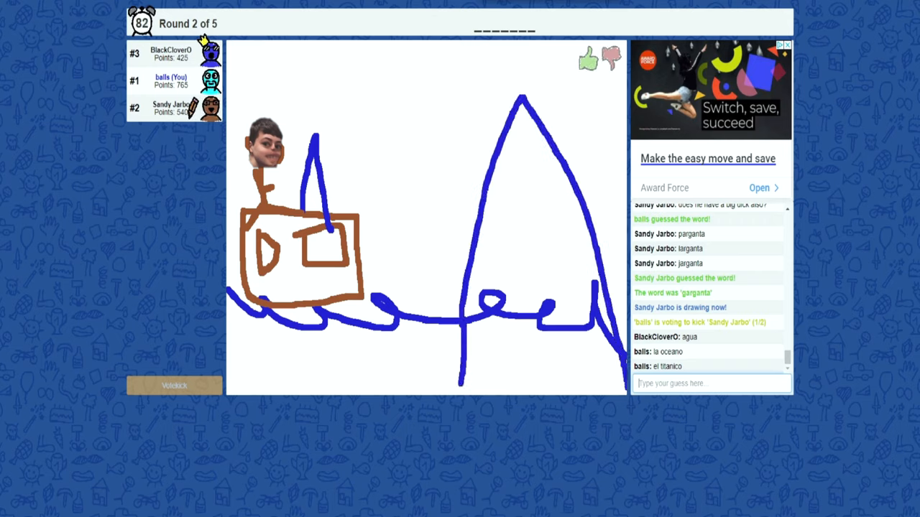
{"action": "type", "text": "barco"}
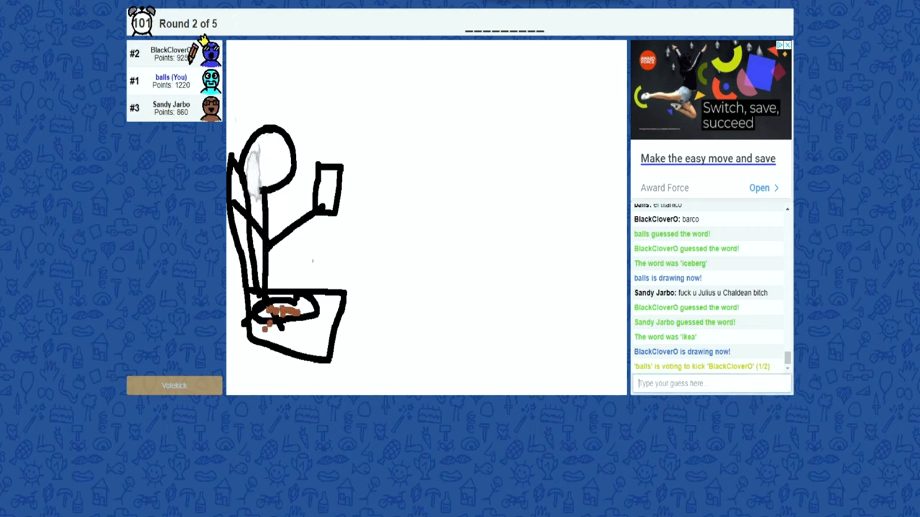
Guess 'resturante', then correctly 'incognito', for the toilet-and-cup drawing
{"action": "type", "text": "ref"}
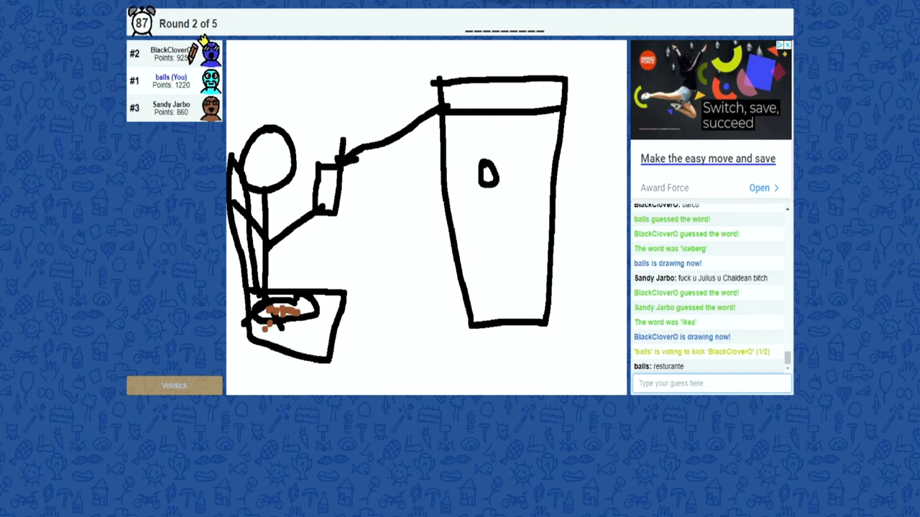
{"action": "type", "text": "incognit"}
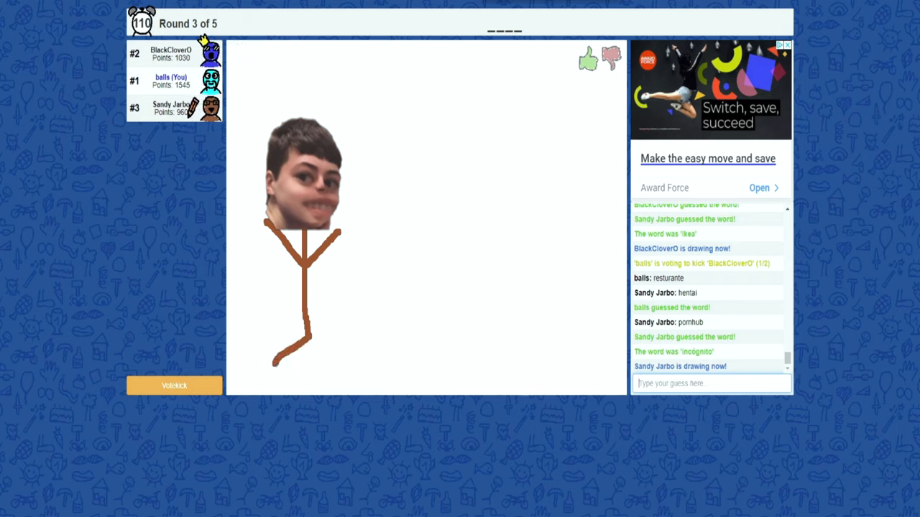
Send 'como' as a guess for the brown stick figure
{"action": "type", "text": "como"}
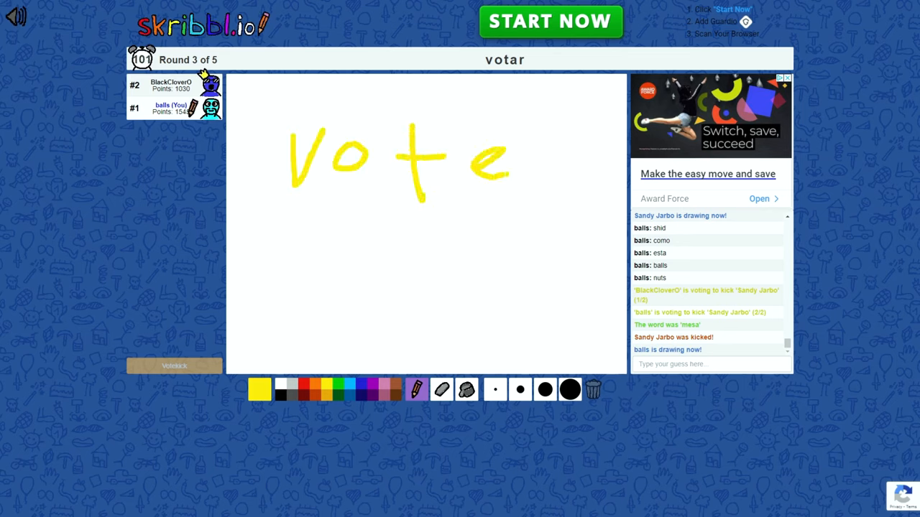
Draw a second line of yellow handwriting, starting 'butins', beneath 'Vote' across the canvas
{"action": "left_click_drag", "start_coordinate": [288, 237], "coordinate": [309, 266]}
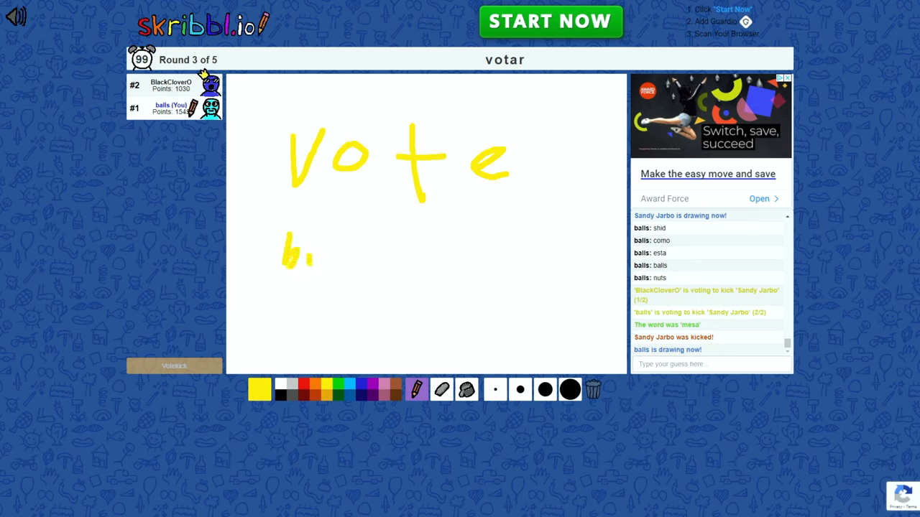
{"action": "left_click_drag", "start_coordinate": [316, 259], "coordinate": [389, 259]}
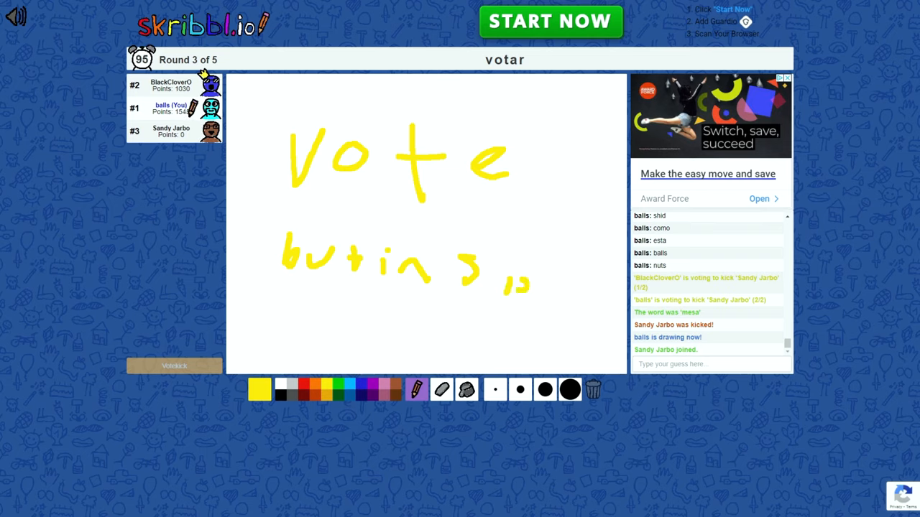
{"action": "left_click_drag", "start_coordinate": [503, 280], "coordinate": [611, 323]}
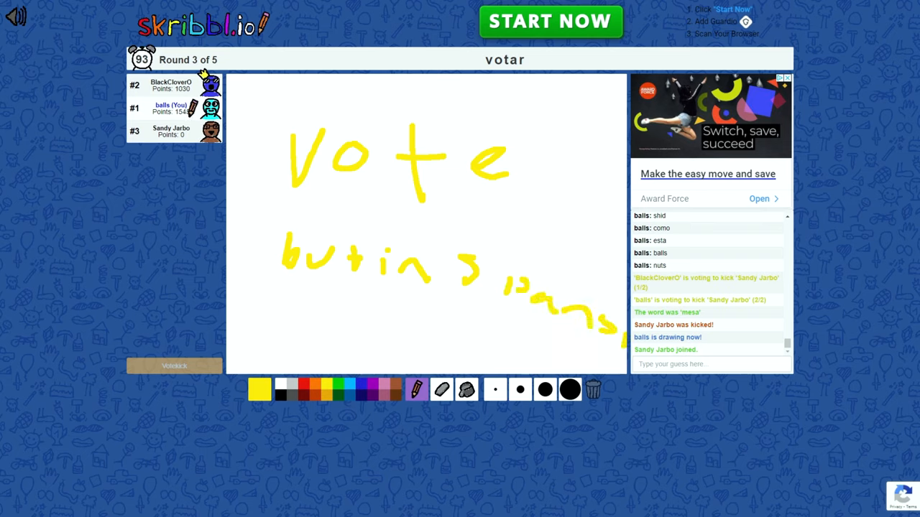